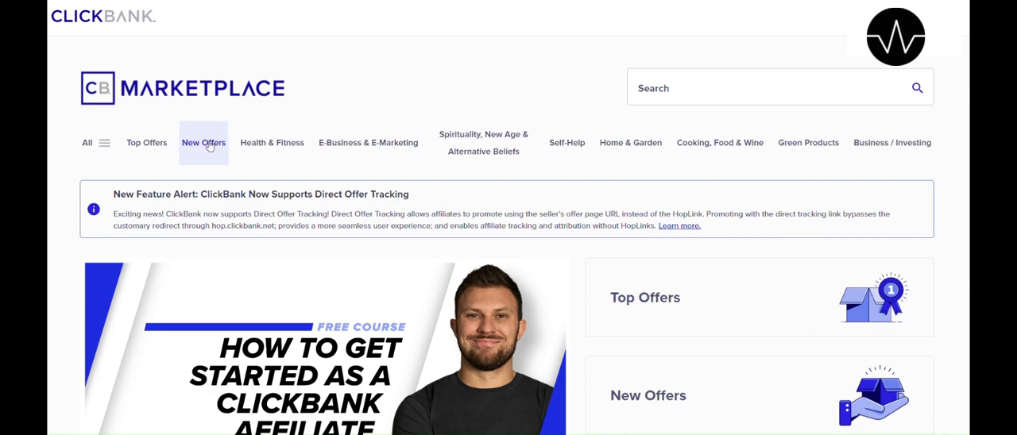
# Show the New Offers listing and scroll to the results headed by NeuralExcellence.
pyautogui.click(203, 142)
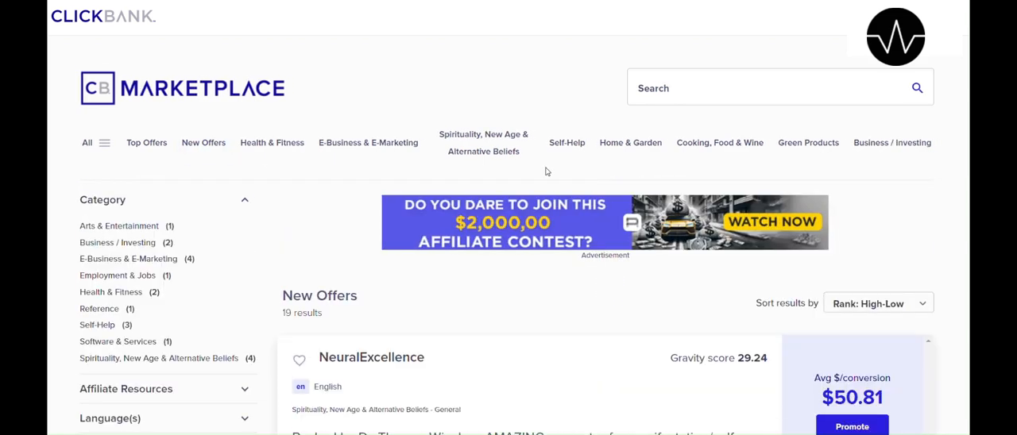
pyautogui.scroll(-3)
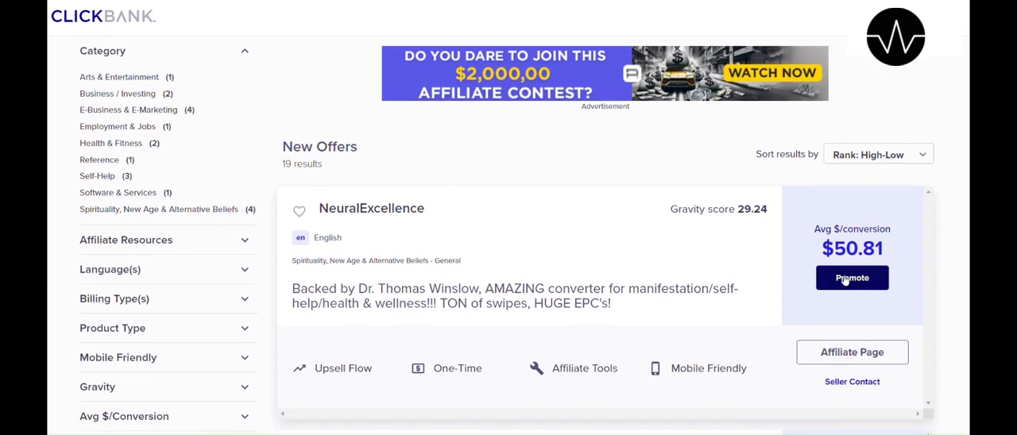
# Promote NeuralExcellence and choose an affiliate nickname for its tracking link.
pyautogui.click(852, 278)
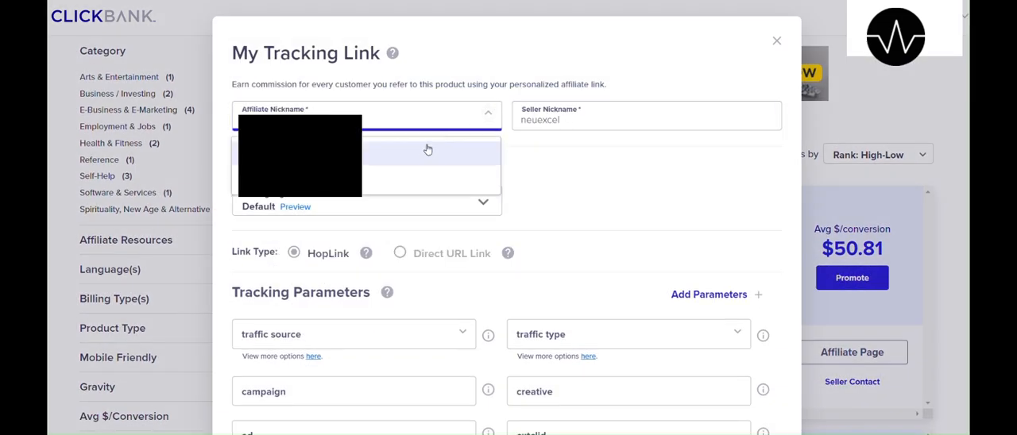
pyautogui.click(428, 150)
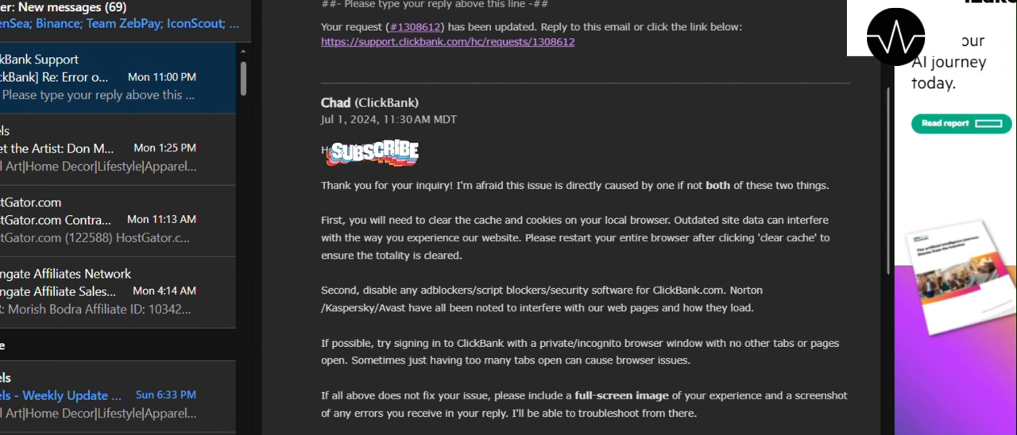
# Highlight the support email's advice on disabling ad blockers and security software like Norton, Kaspersky, Avast.
pyautogui.moveTo(321, 221); pyautogui.dragTo(374, 220)
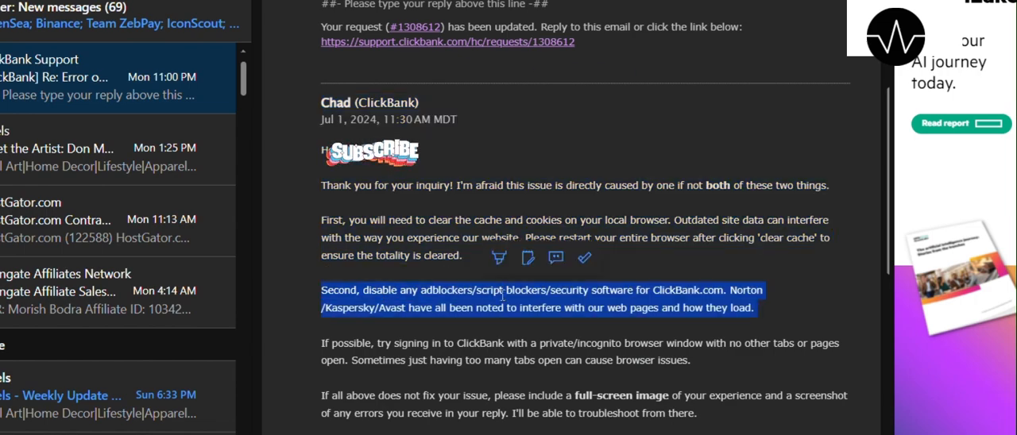
pyautogui.moveTo(799, 310)
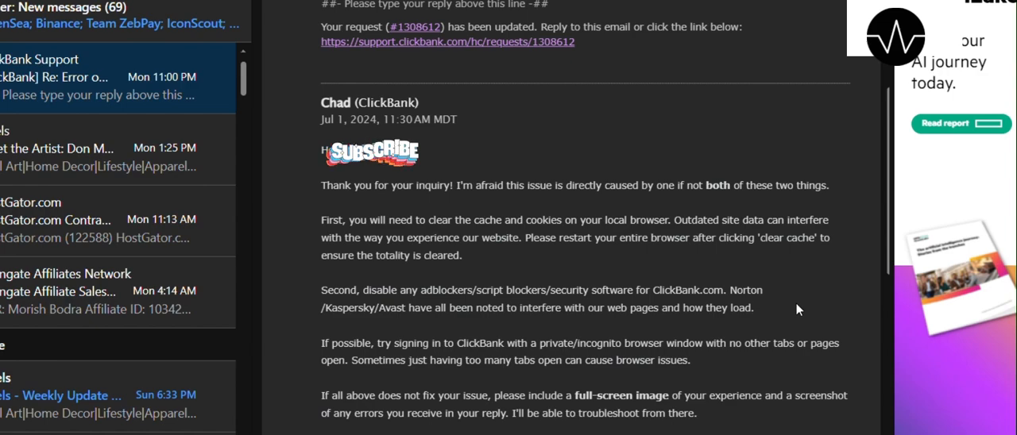
pyautogui.moveTo(624, 151)
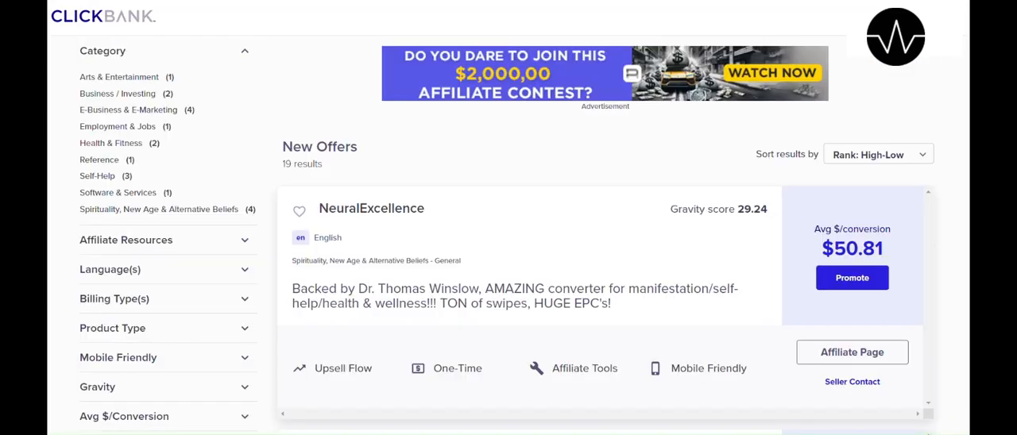
# Go back from New Offers to the ClickBank Marketplace home page via the browser's Back.
pyautogui.rightClick(127, 20)
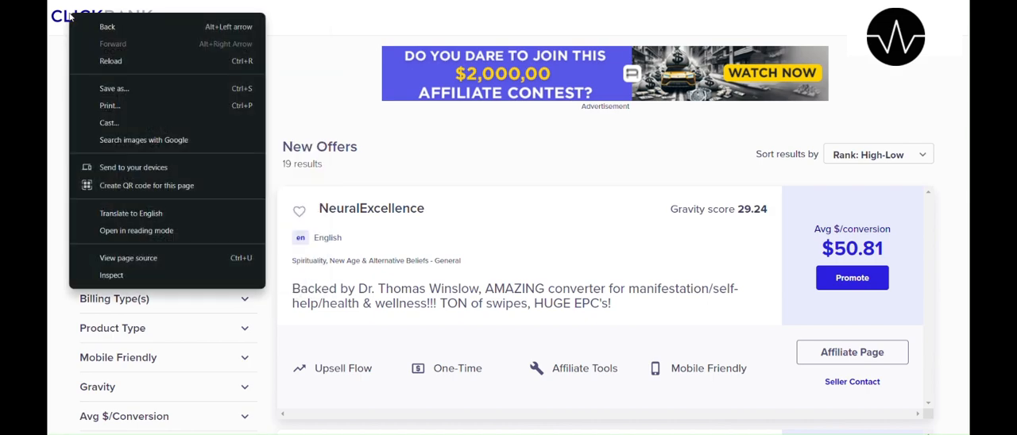
pyautogui.click(328, 18)
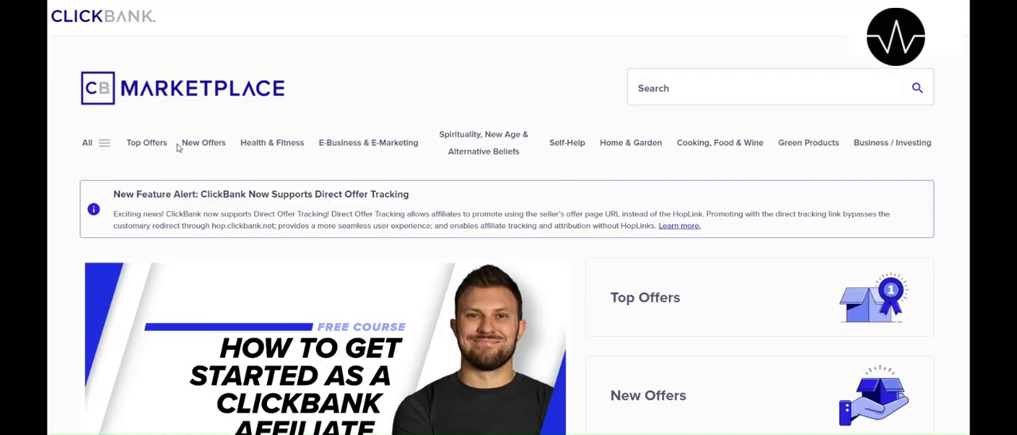
# Reopen New Offers and start a NeuralExcellence tracking link with an affiliate nickname and HopLink.
pyautogui.click(204, 143)
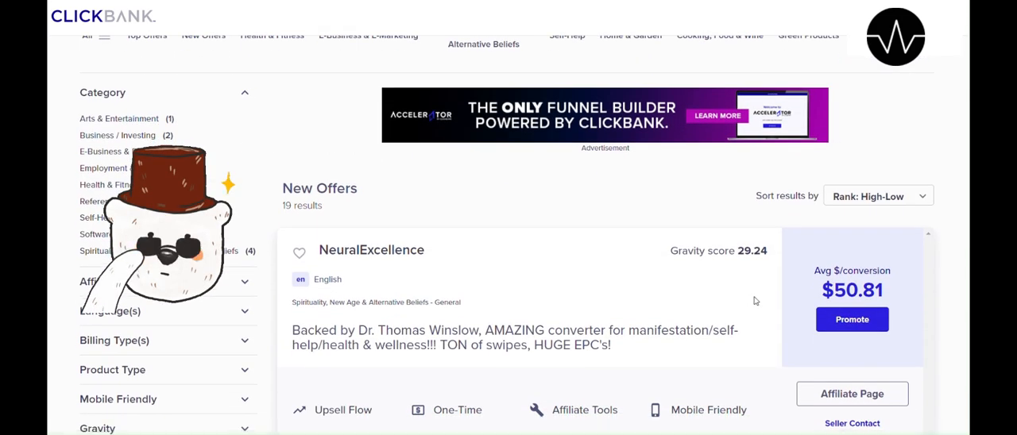
pyautogui.click(851, 320)
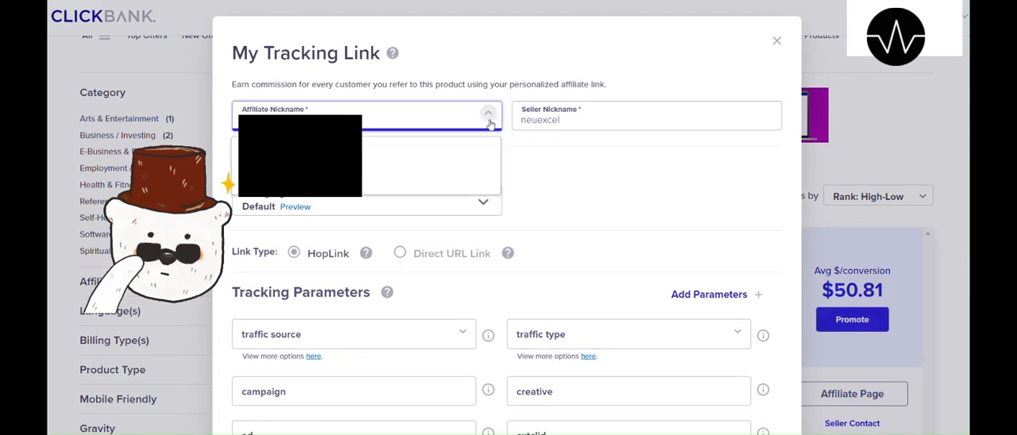
pyautogui.scroll(-3)
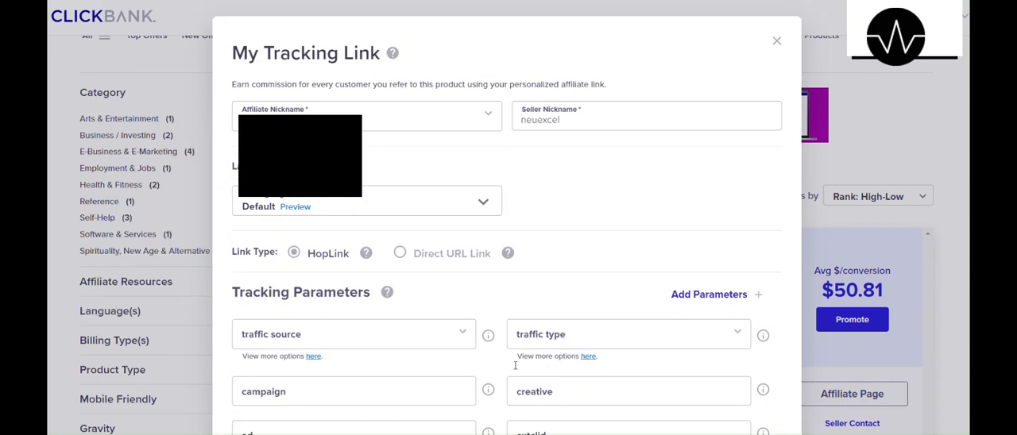
pyautogui.moveTo(586, 204)
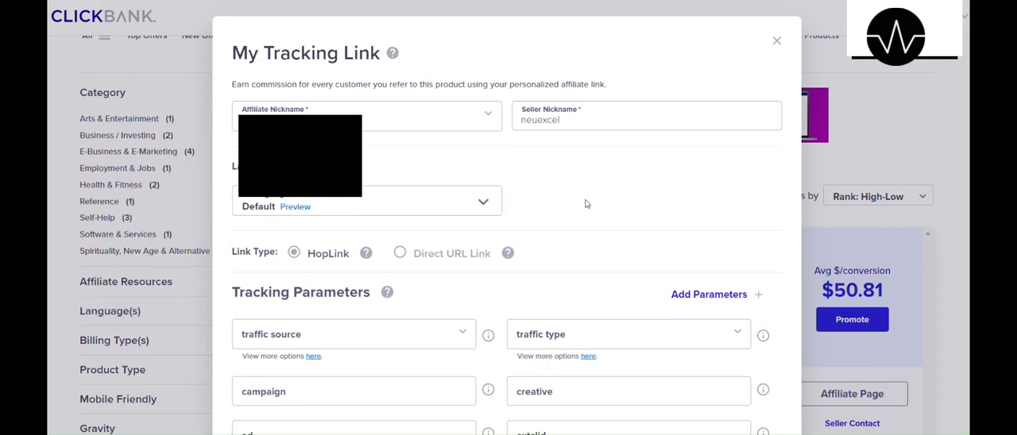